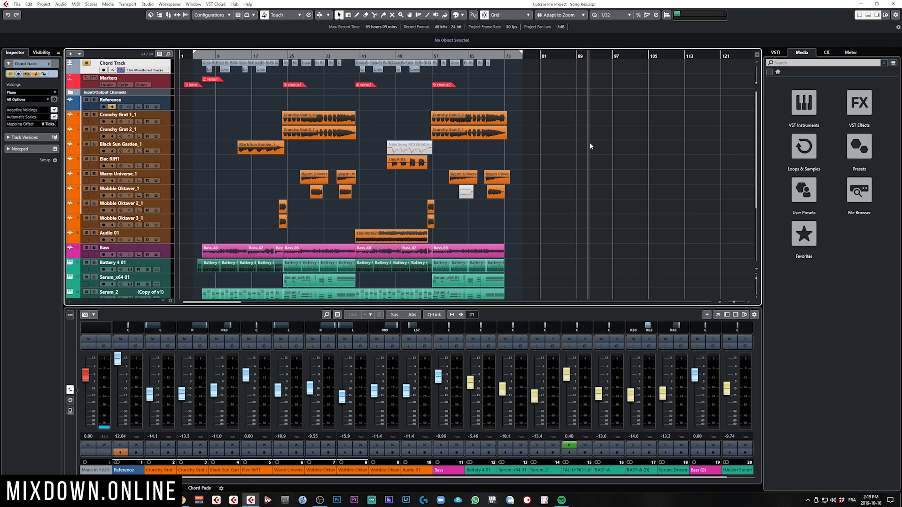
- Switch the Crunchy Grat guitar events' warp algorithm to élastique Pro - Pitch
{"action": "left_click", "coordinate": [259, 148]}
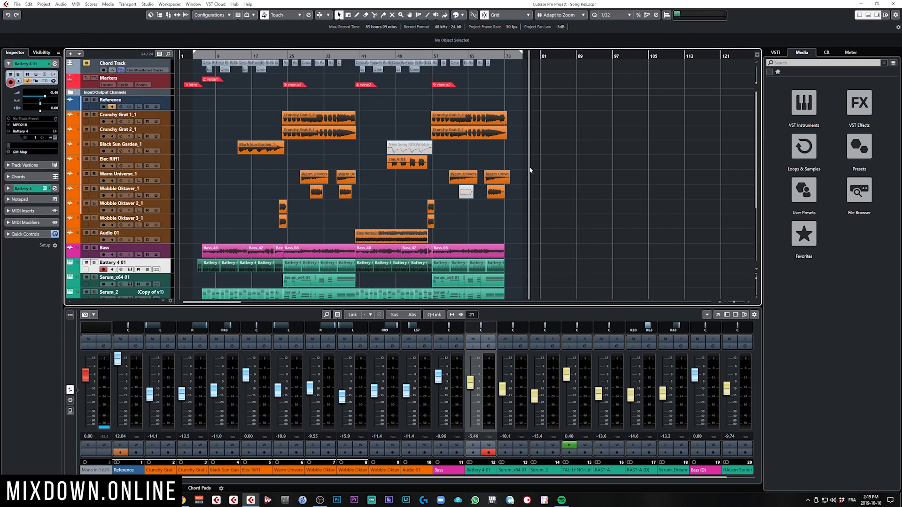
{"action": "mouse_move", "coordinate": [575, 240]}
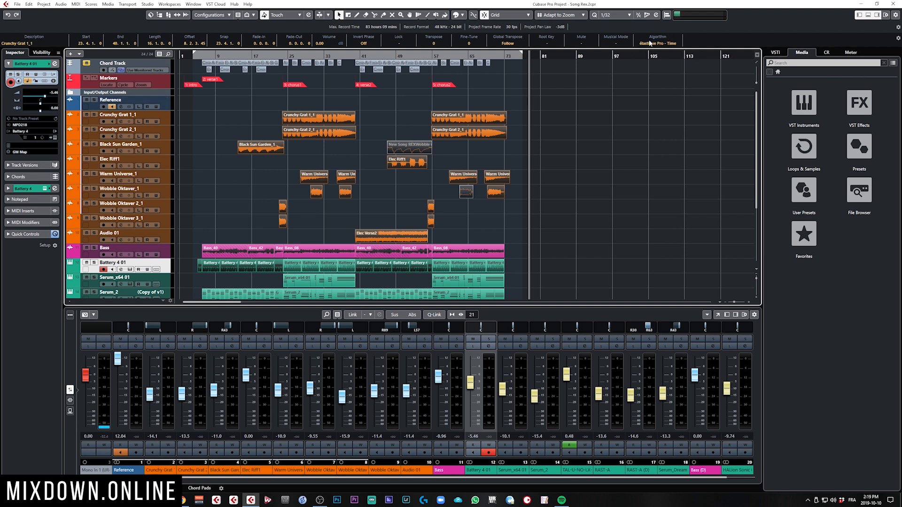
{"action": "left_click", "coordinate": [658, 42]}
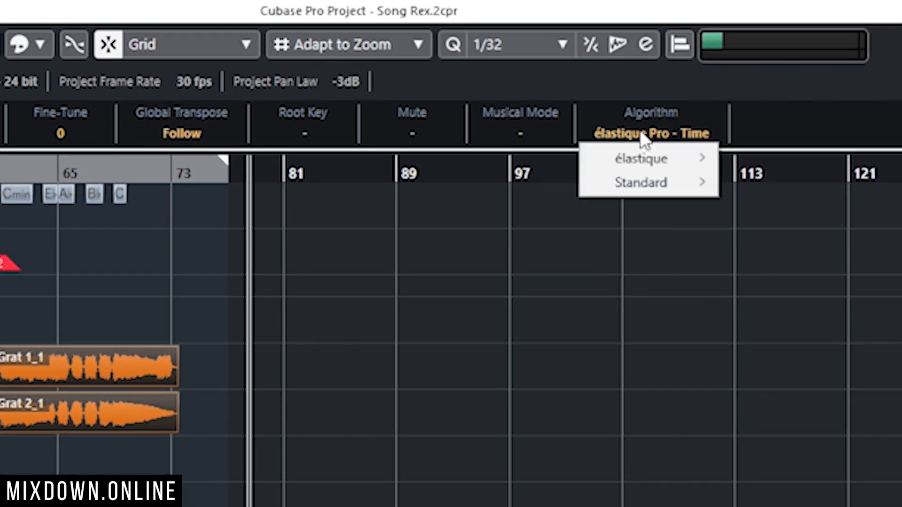
{"action": "mouse_move", "coordinate": [640, 158]}
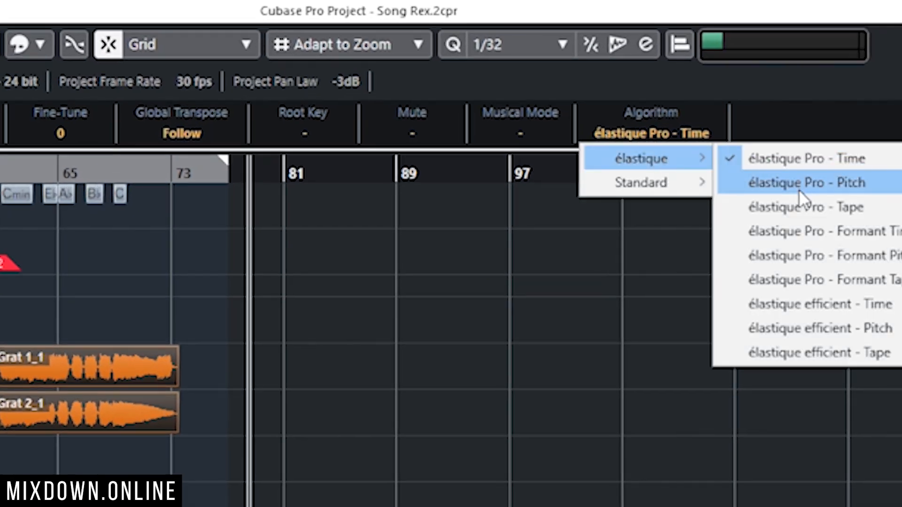
{"action": "left_click", "coordinate": [807, 183]}
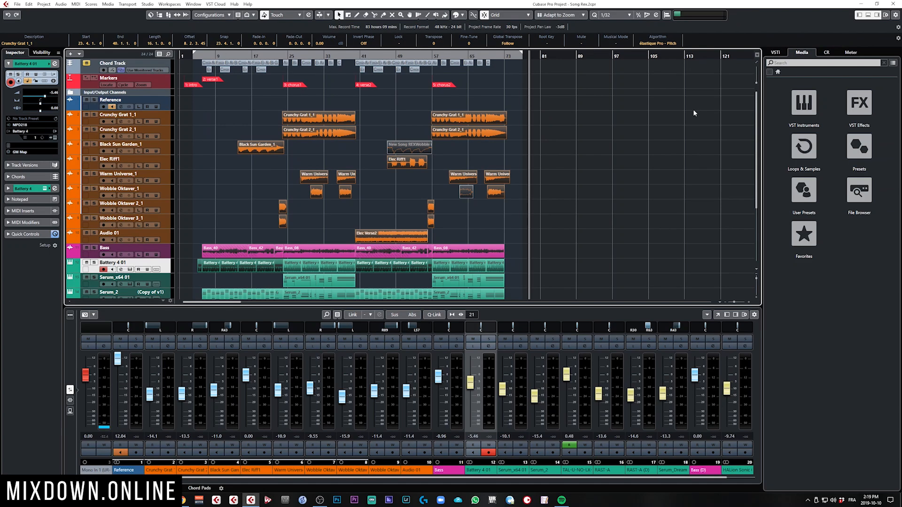
{"action": "mouse_move", "coordinate": [542, 145]}
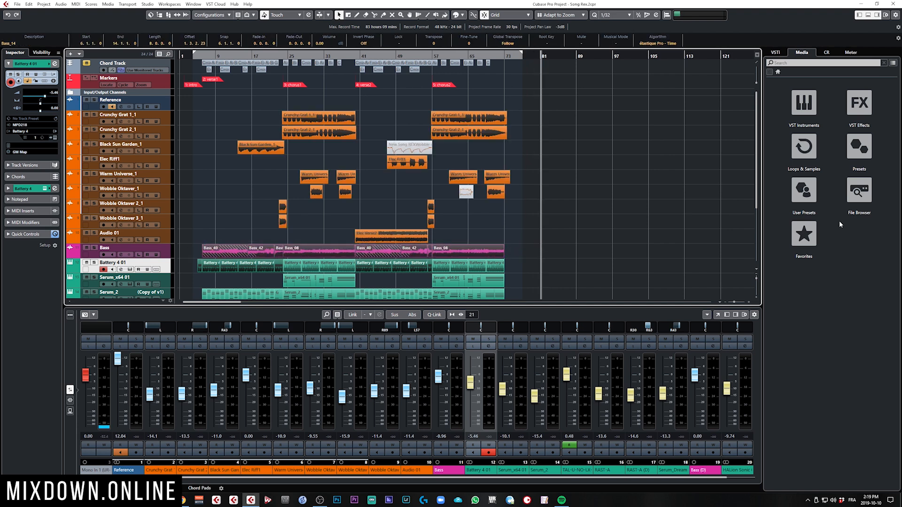
{"action": "left_click", "coordinate": [656, 43]}
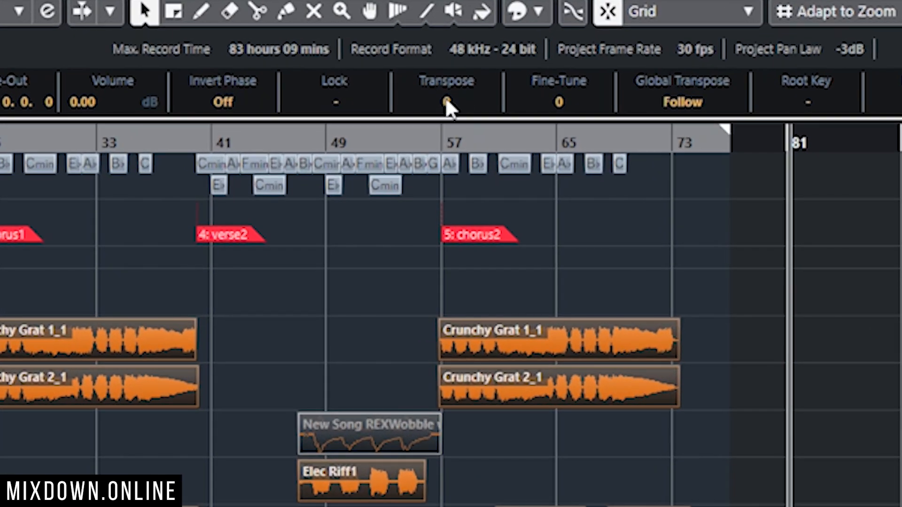
- Enter -2 in the Transpose field for the selected Crunchy Grat events
{"action": "left_click", "coordinate": [444, 100]}
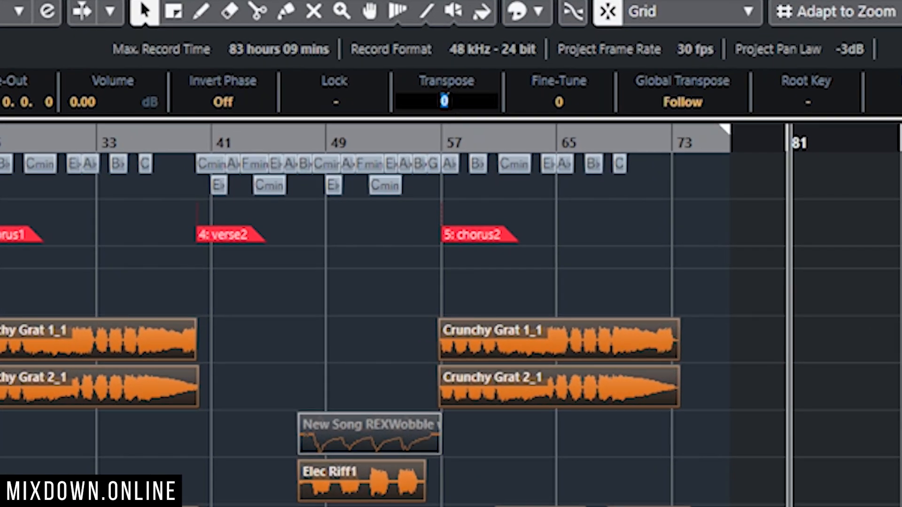
{"action": "type", "text": "-2"}
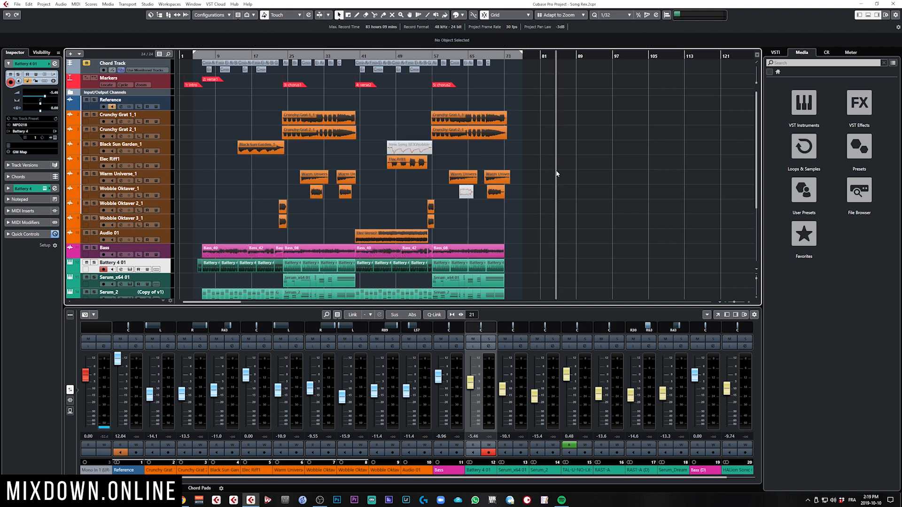
{"action": "scroll", "scroll_direction": "down", "scroll_amount": 3}
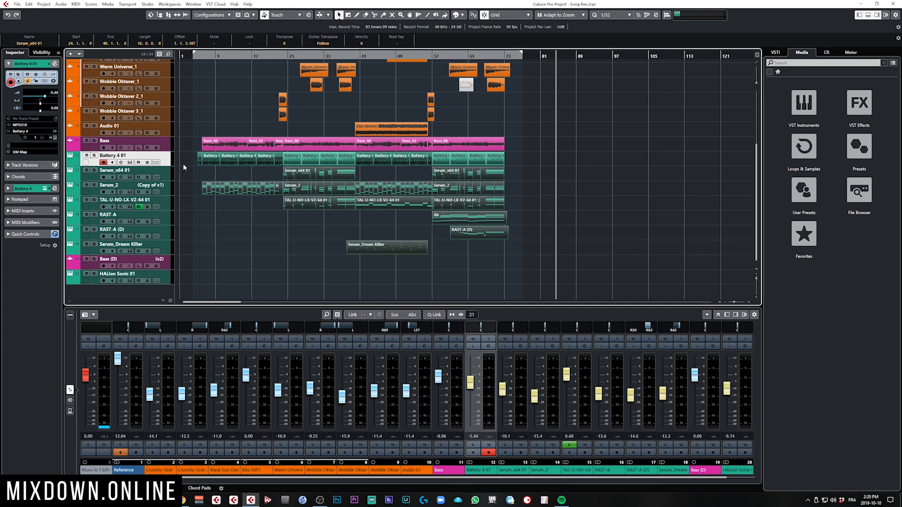
{"action": "mouse_move", "coordinate": [546, 196]}
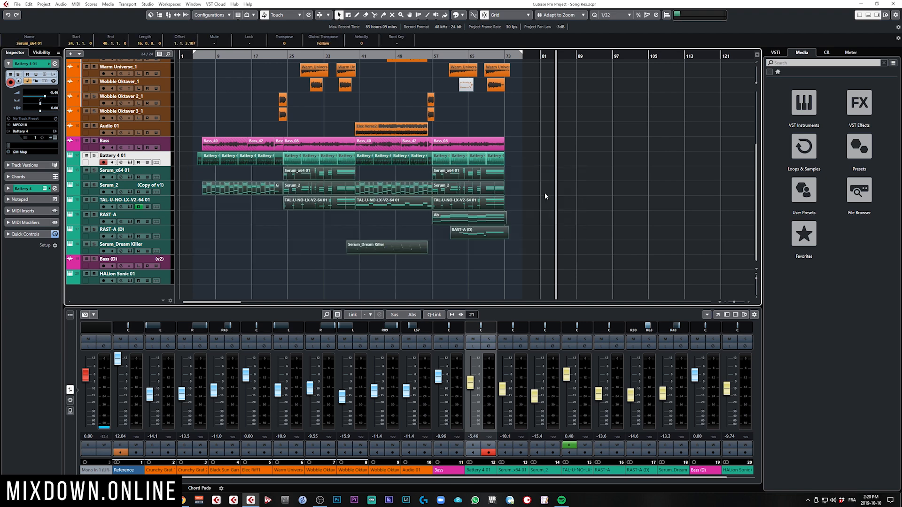
{"action": "mouse_move", "coordinate": [553, 66]}
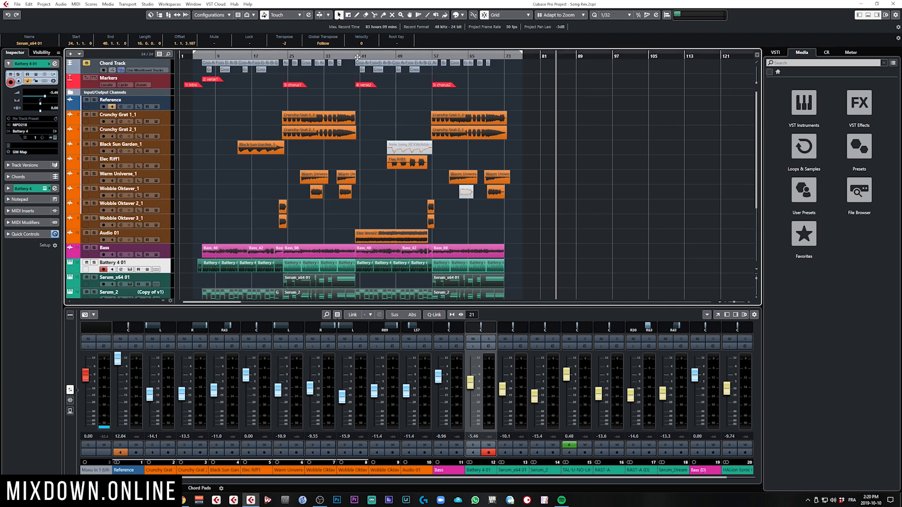
{"action": "mouse_move", "coordinate": [370, 121]}
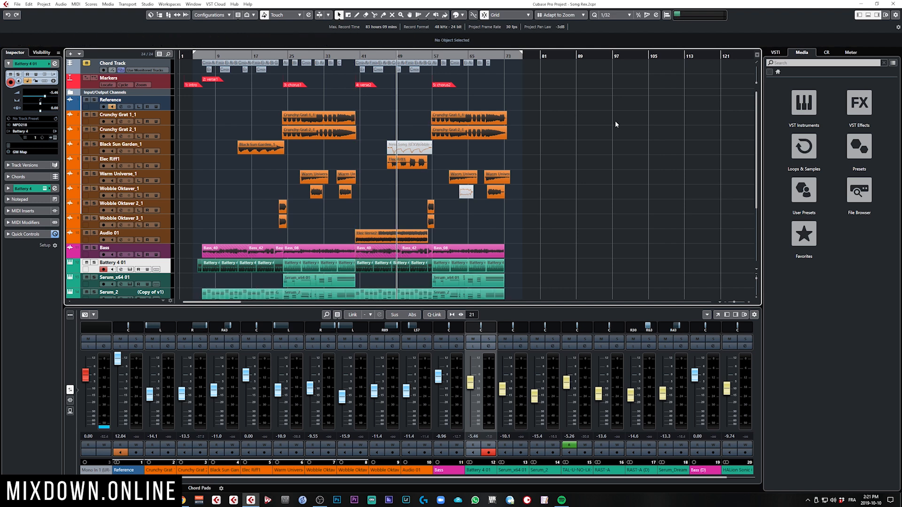
{"action": "mouse_move", "coordinate": [190, 76]}
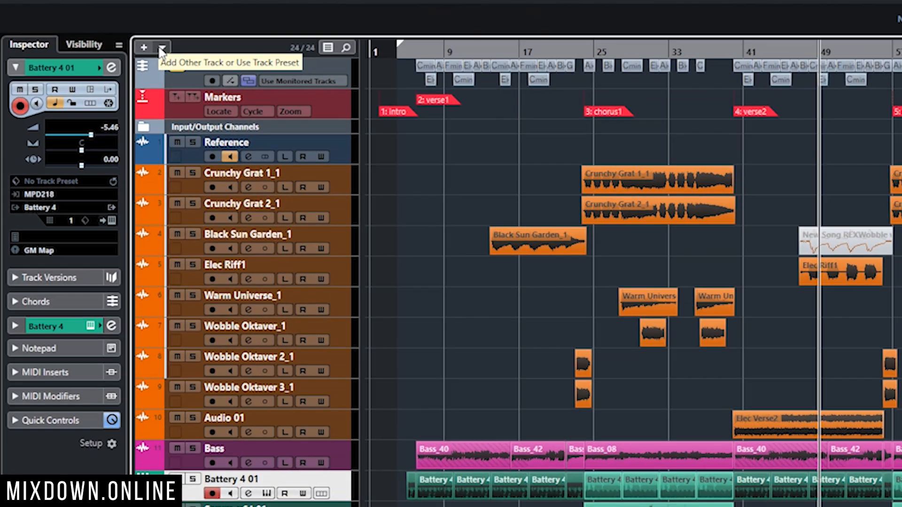
- Add a Transpose Track near the top of the arrangement and colour it blue
{"action": "left_click", "coordinate": [162, 47]}
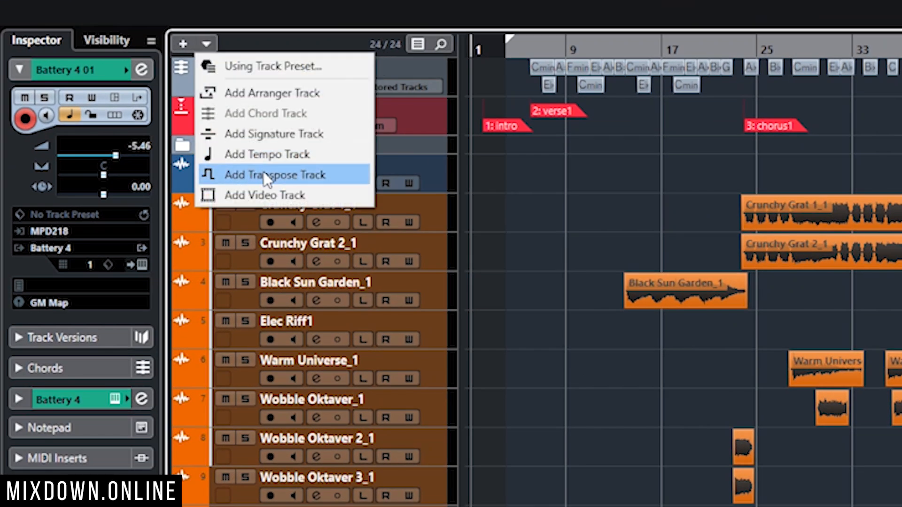
{"action": "left_click", "coordinate": [276, 175]}
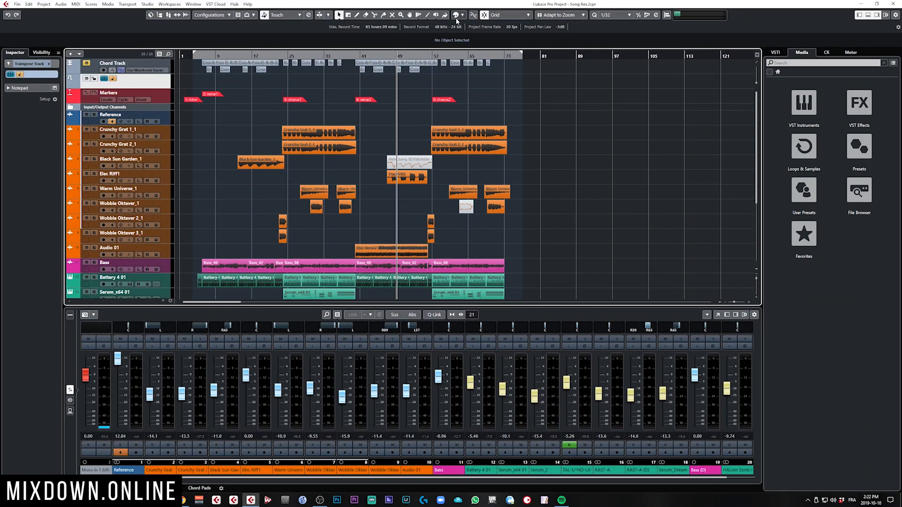
{"action": "left_click", "coordinate": [458, 14]}
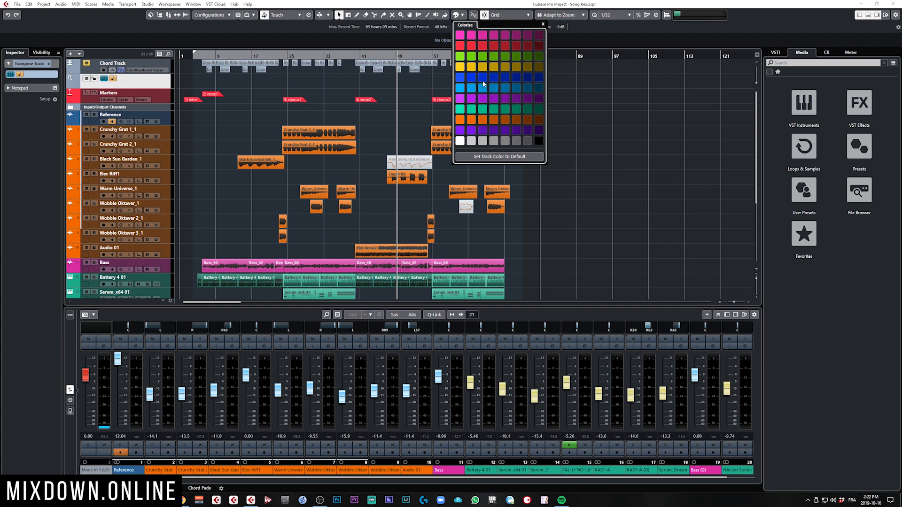
{"action": "left_click", "coordinate": [540, 24]}
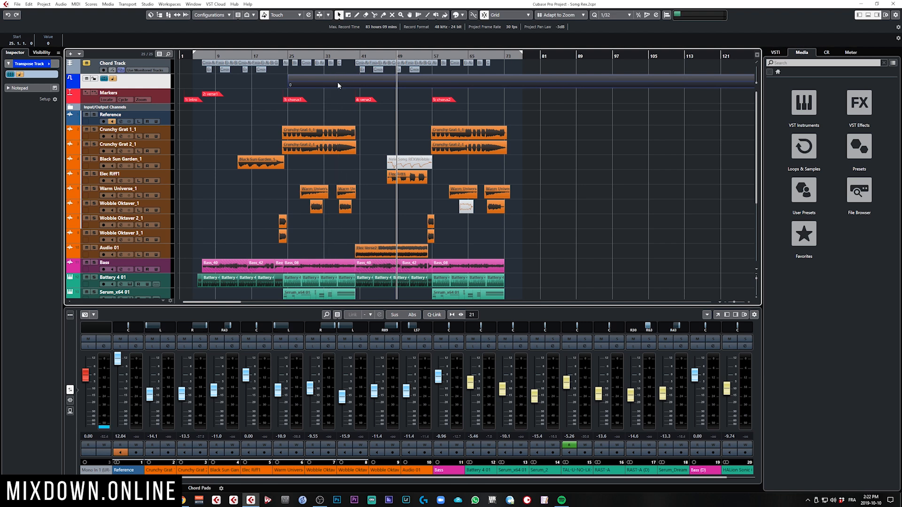
{"action": "mouse_move", "coordinate": [348, 84]}
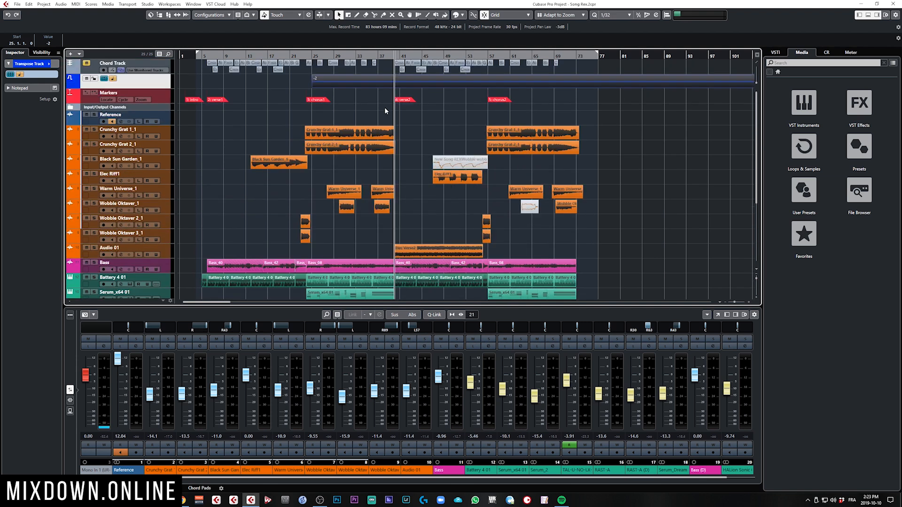
{"action": "scroll", "scroll_direction": "down", "scroll_amount": 3}
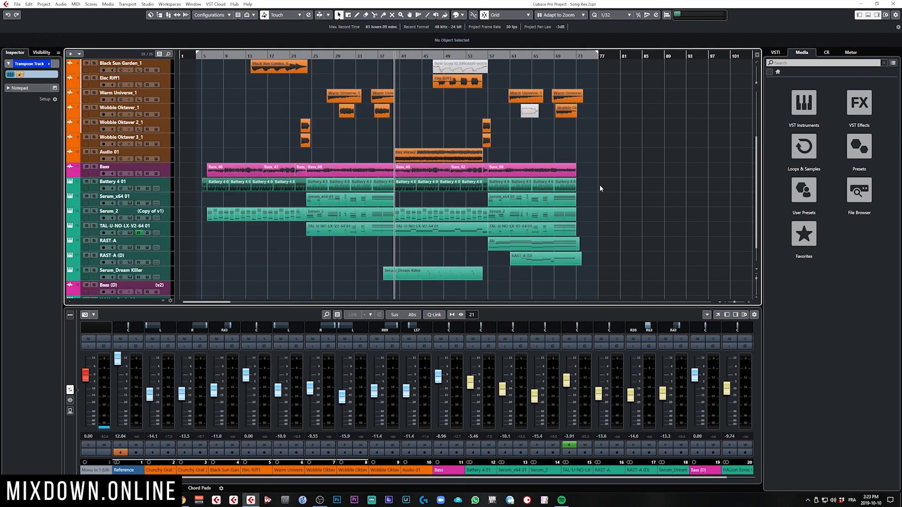
{"action": "left_click", "coordinate": [415, 181]}
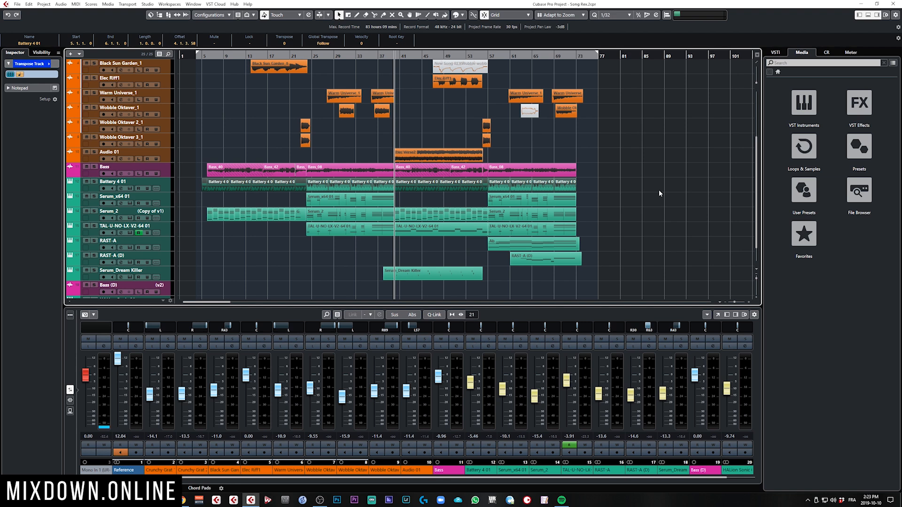
{"action": "mouse_move", "coordinate": [427, 146]}
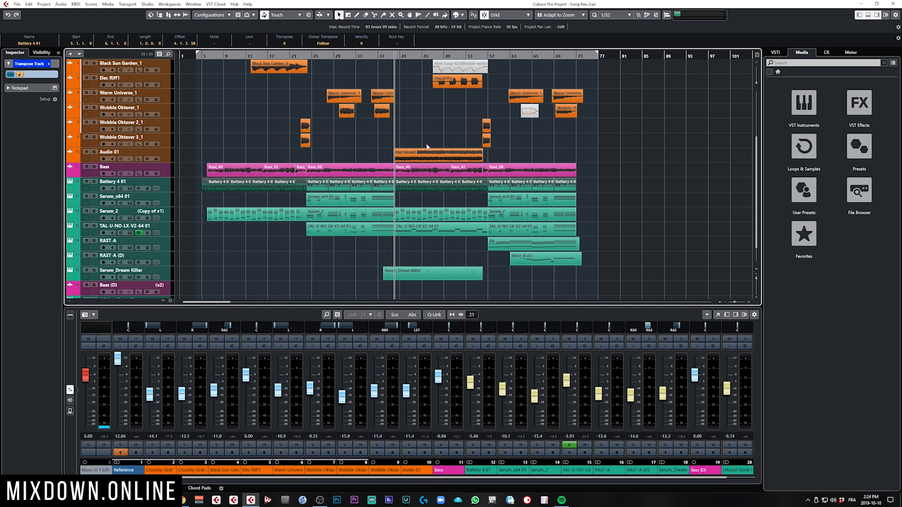
{"action": "mouse_move", "coordinate": [268, 189]}
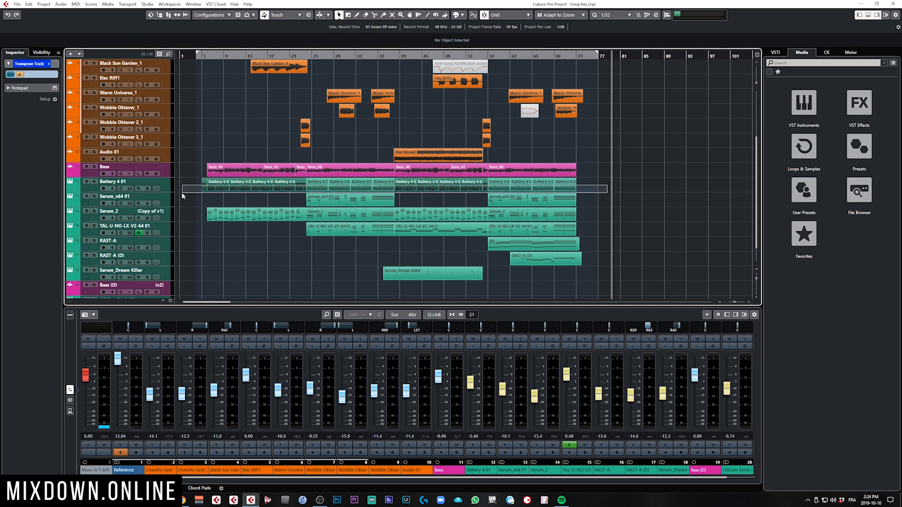
{"action": "left_click", "coordinate": [247, 182]}
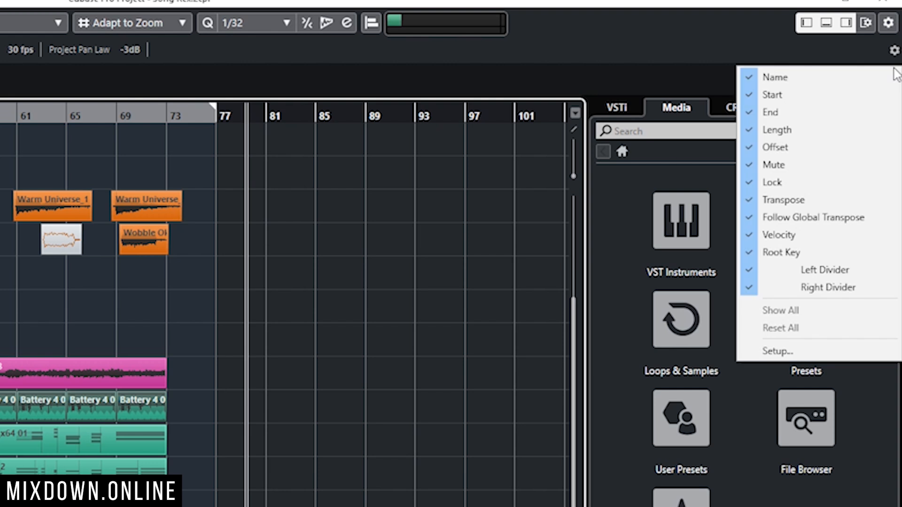
{"action": "mouse_move", "coordinate": [747, 218]}
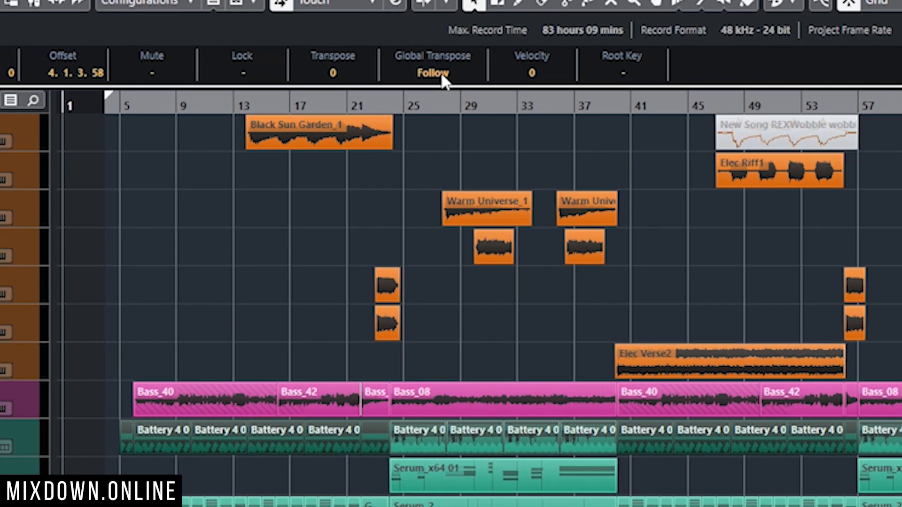
- Set Global Transpose to Independent for the Battery 4 01 drum events
{"action": "left_click", "coordinate": [433, 72]}
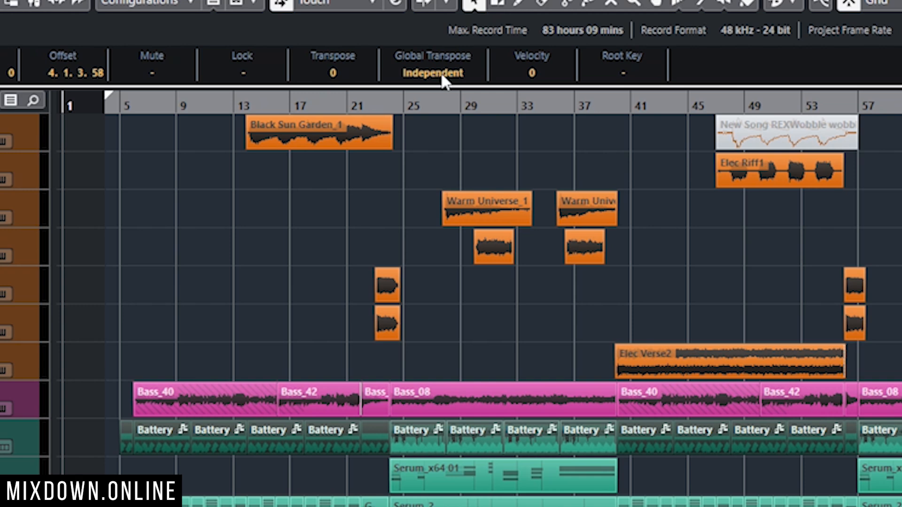
{"action": "mouse_move", "coordinate": [576, 121]}
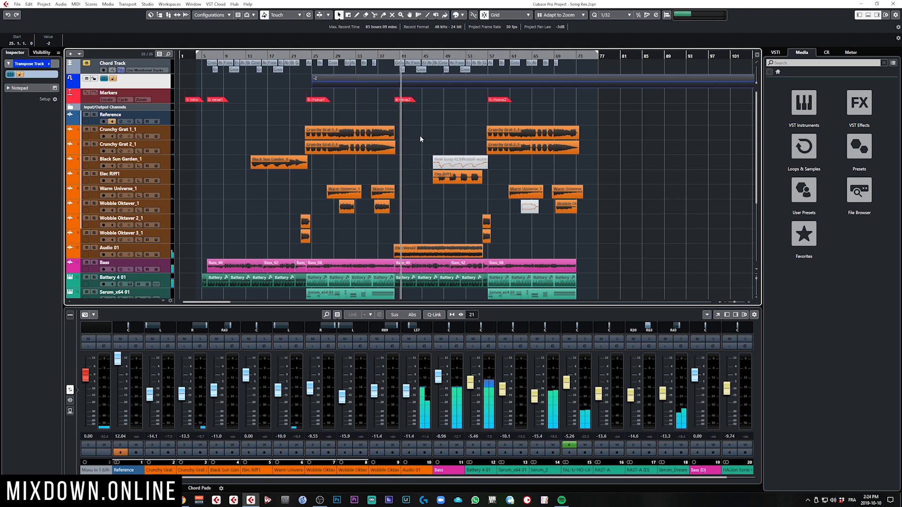
{"action": "scroll", "scroll_direction": "down", "scroll_amount": 3}
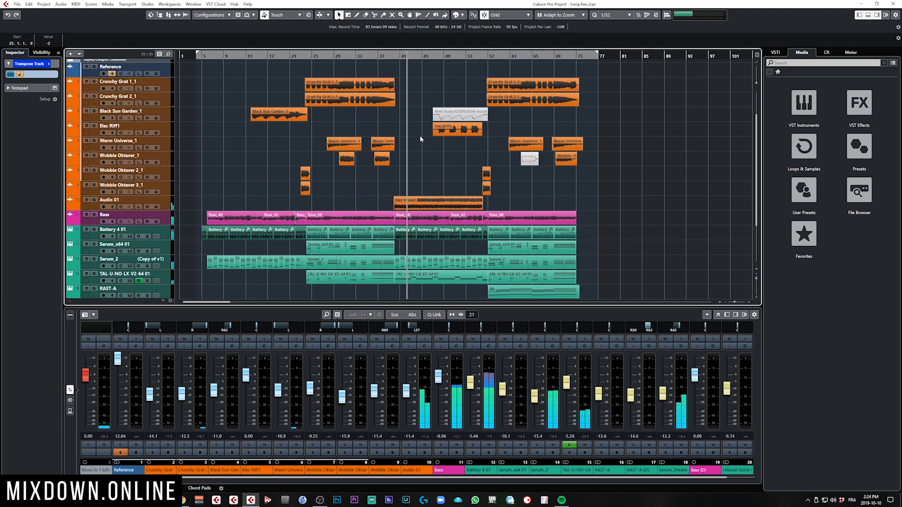